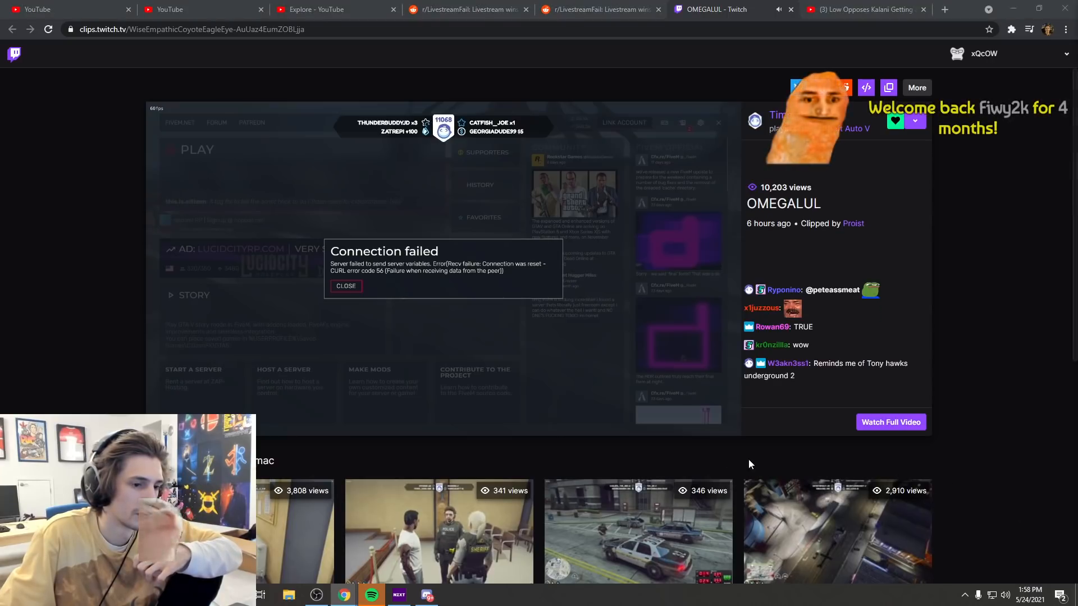
Pause the OMEGALUL clip on the 'Connecting to server' screen.
click(345, 286)
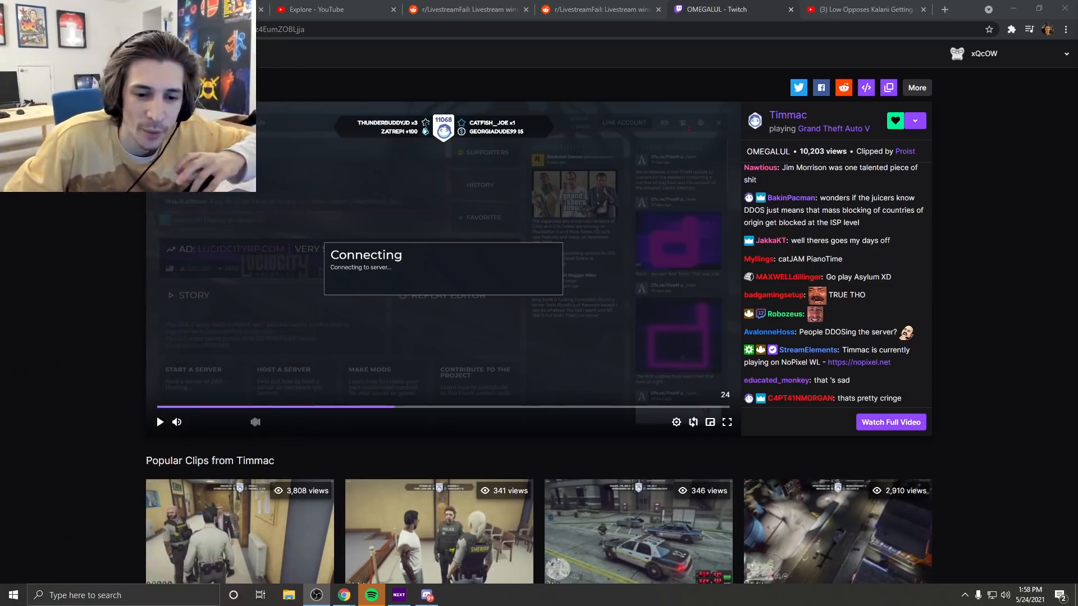
click(159, 422)
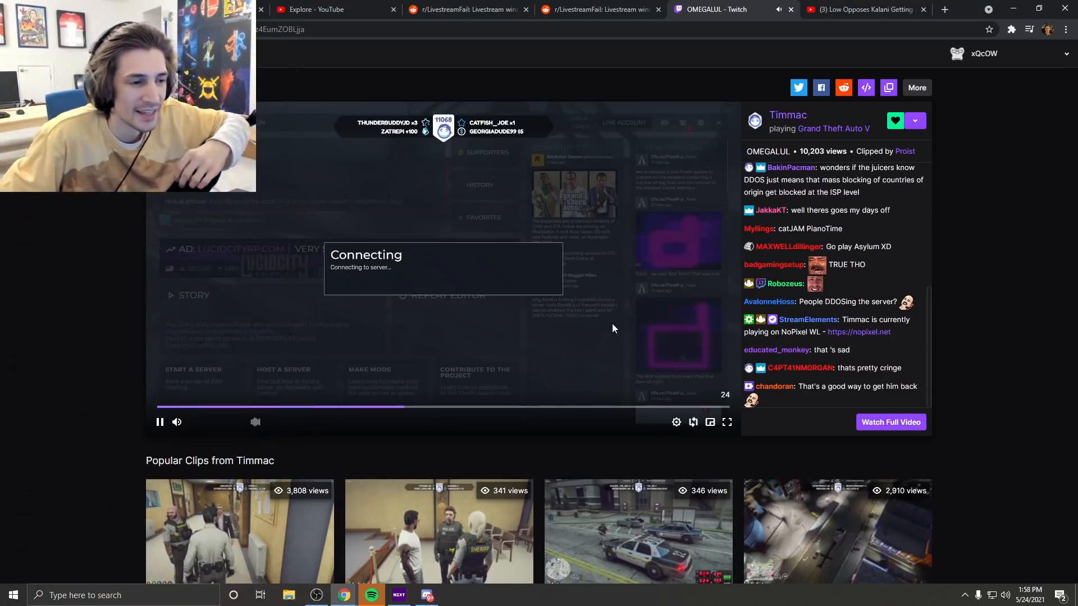
click(159, 422)
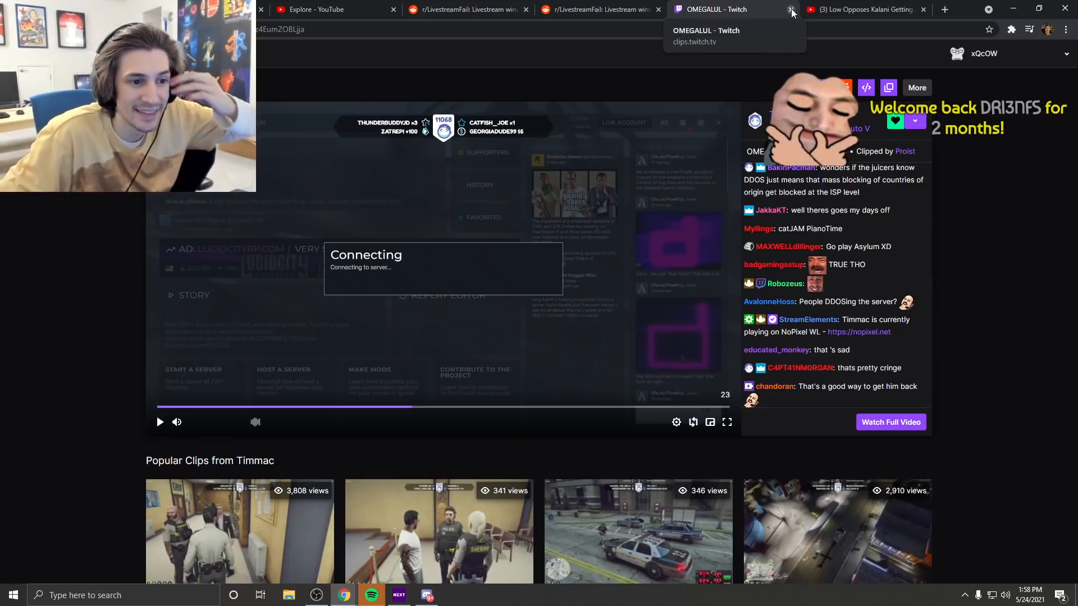
click(598, 9)
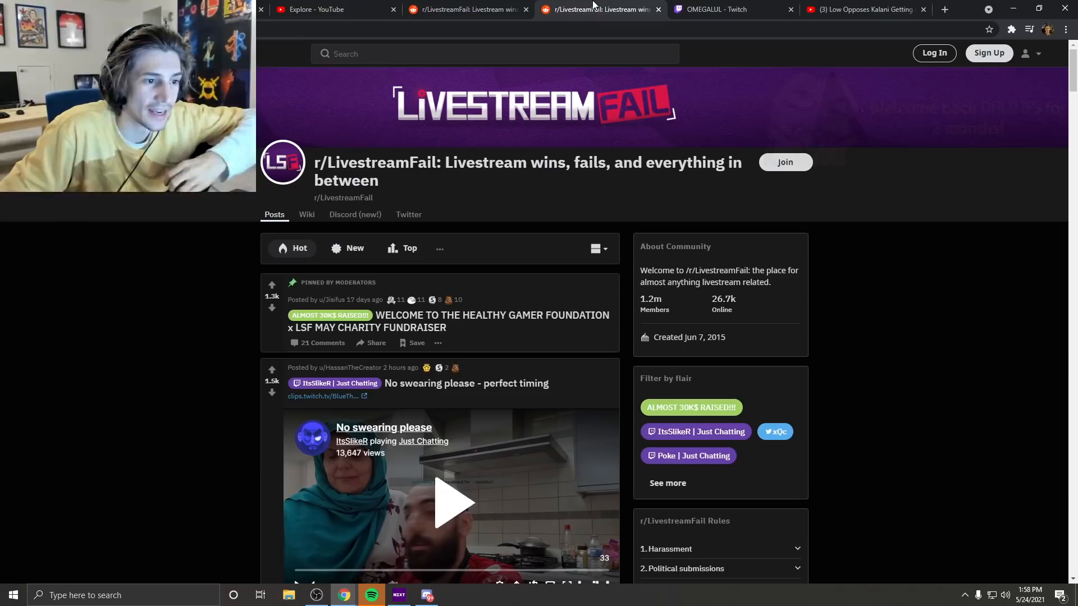
click(729, 8)
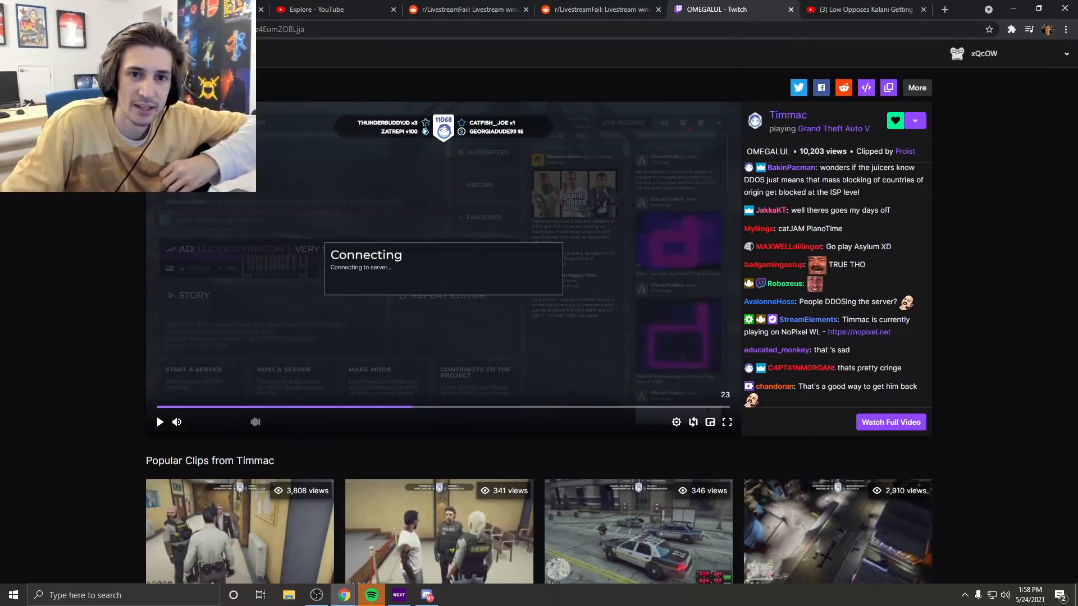